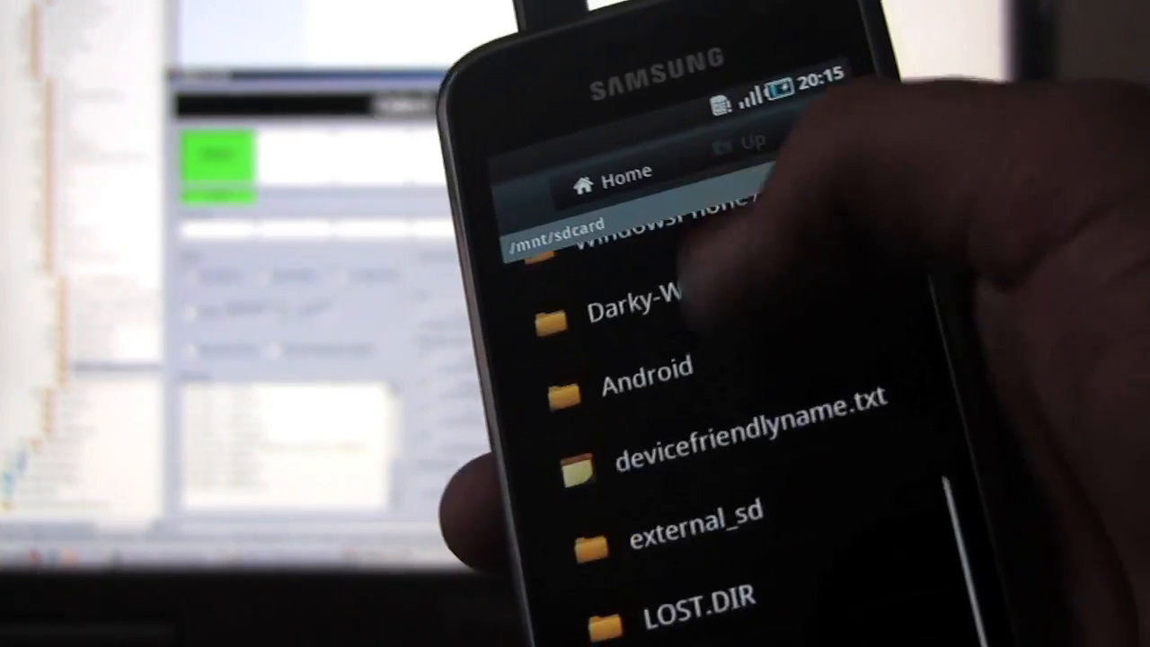
# Step: Load I9000UGJL2_homebinary_add_param.tar from the I9000M firmware folder into Odin3's PDA slot
pyautogui.scroll(3)
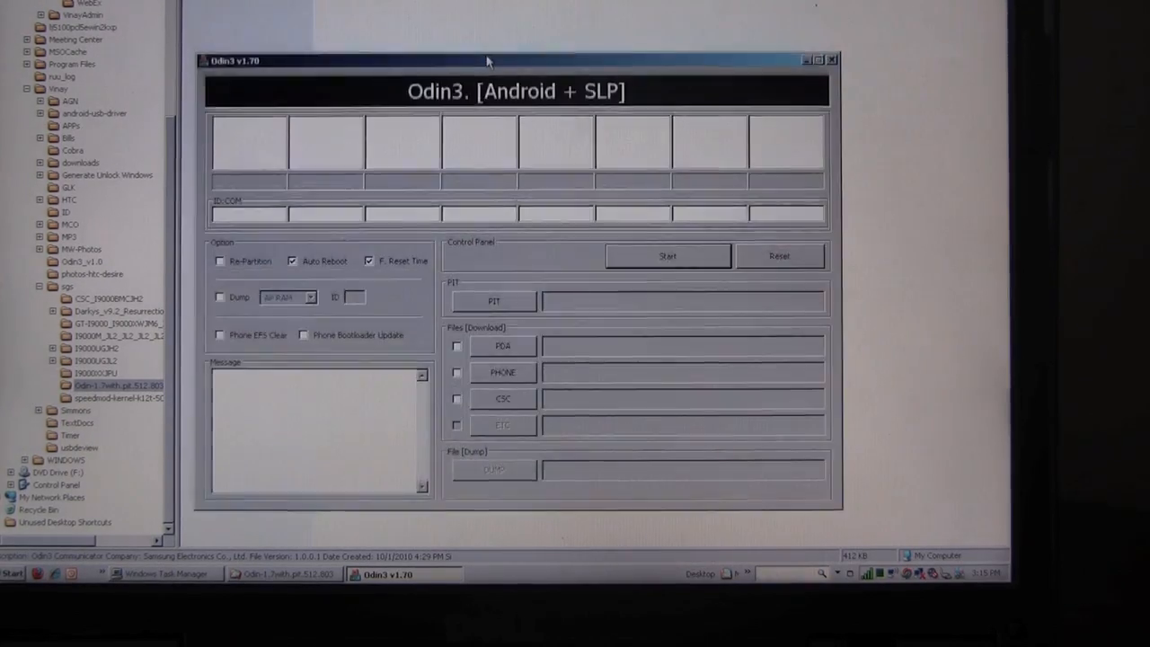
pyautogui.moveTo(489, 61); pyautogui.dragTo(477, 98)
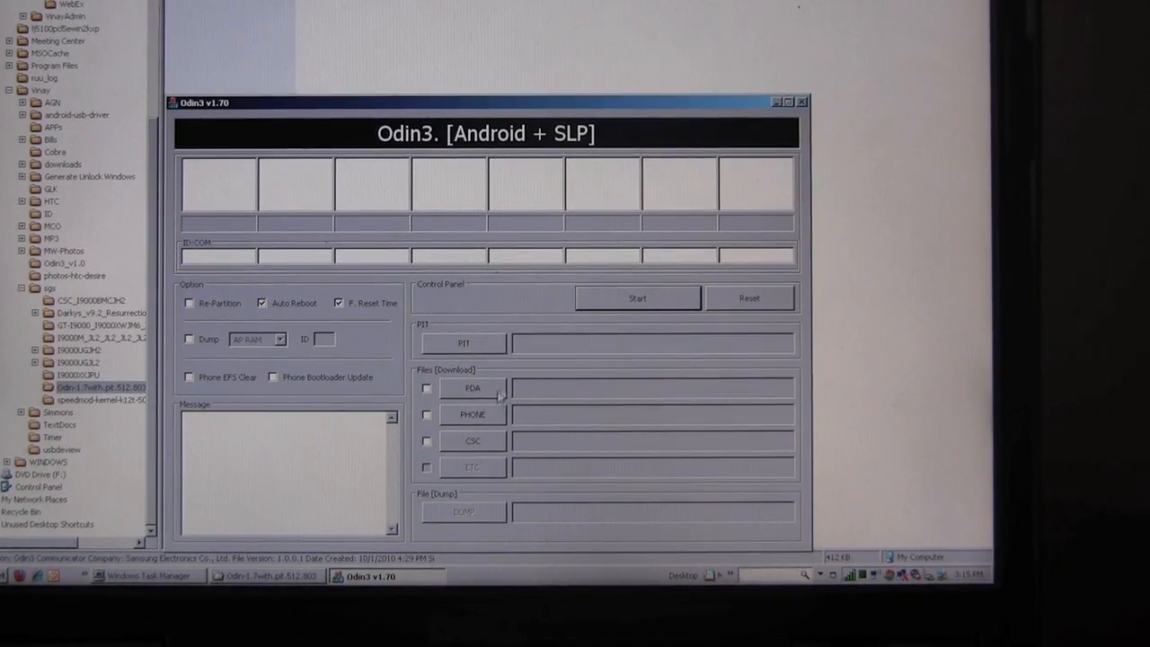
pyautogui.click(471, 389)
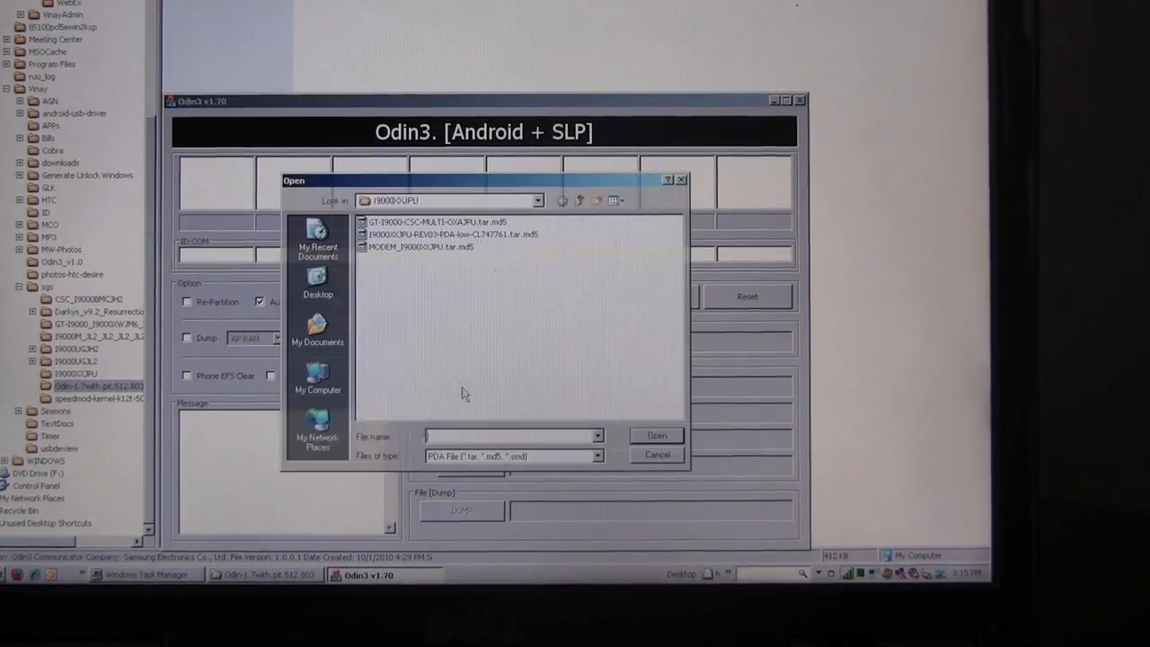
pyautogui.click(579, 202)
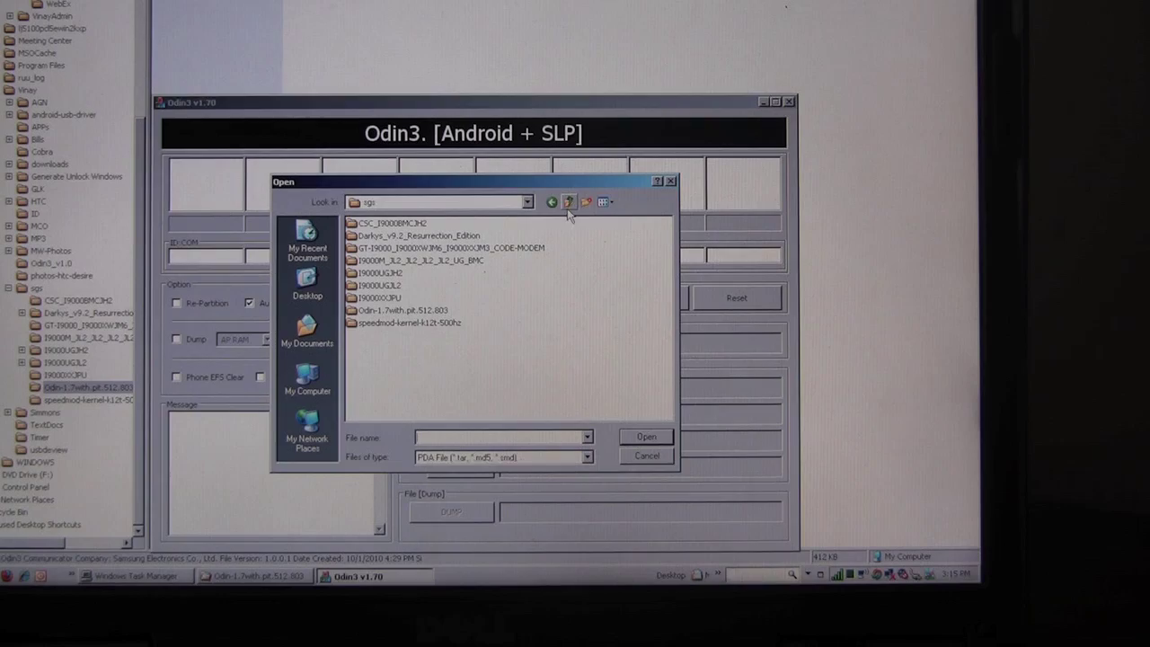
pyautogui.doubleClick(446, 259)
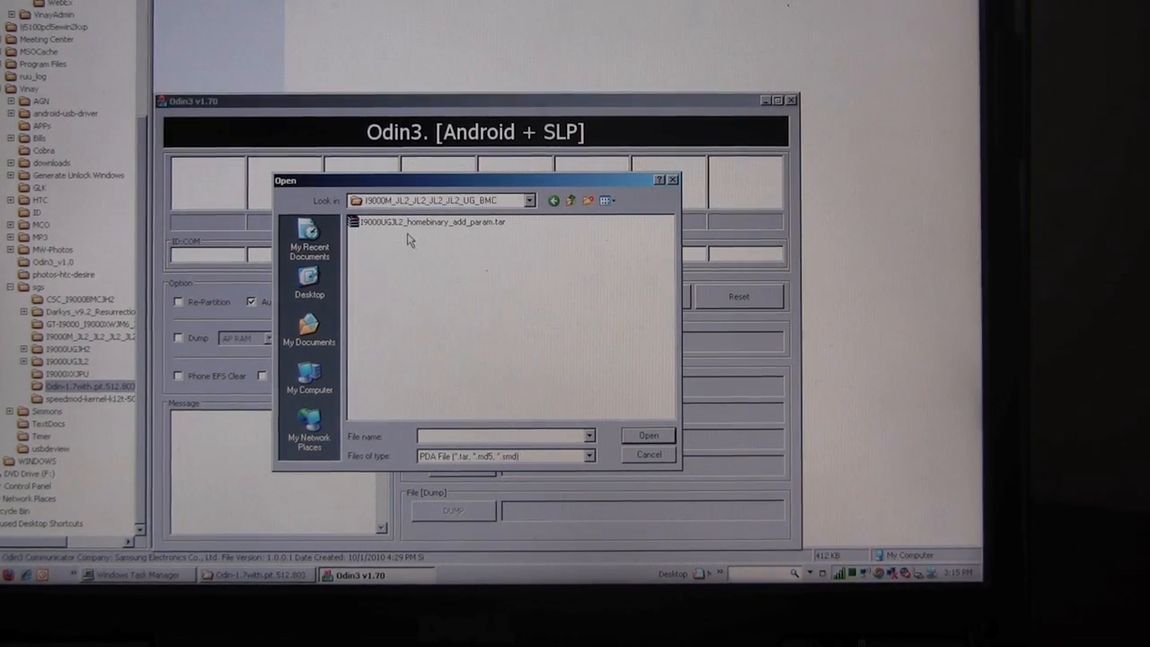
pyautogui.click(435, 222)
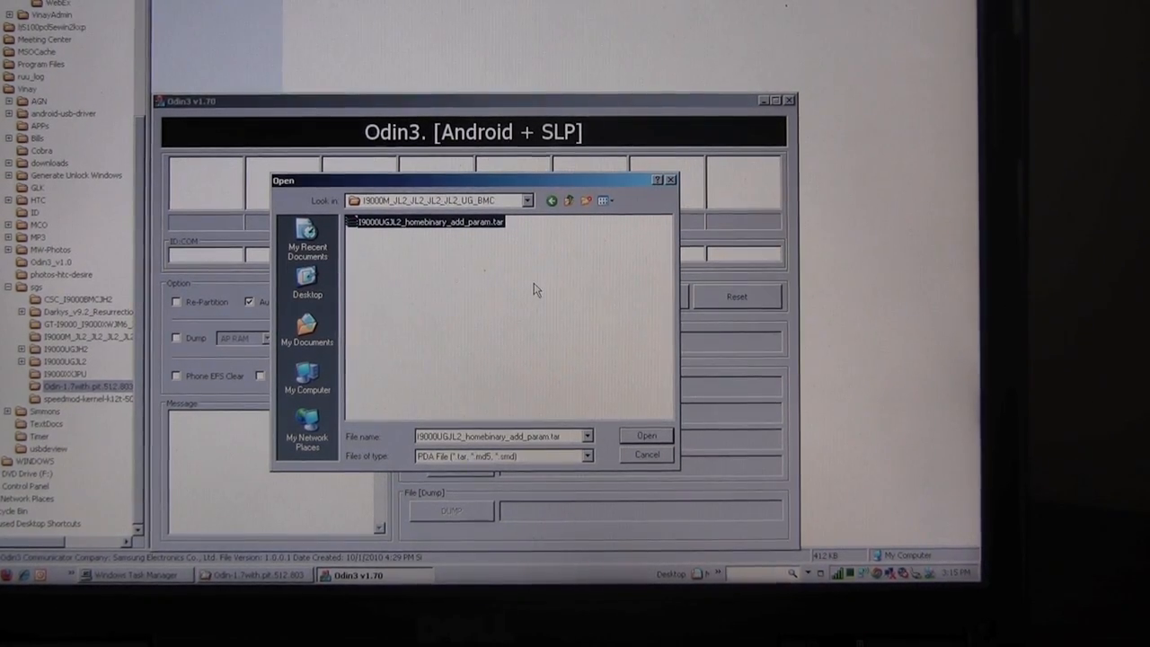
pyautogui.click(647, 435)
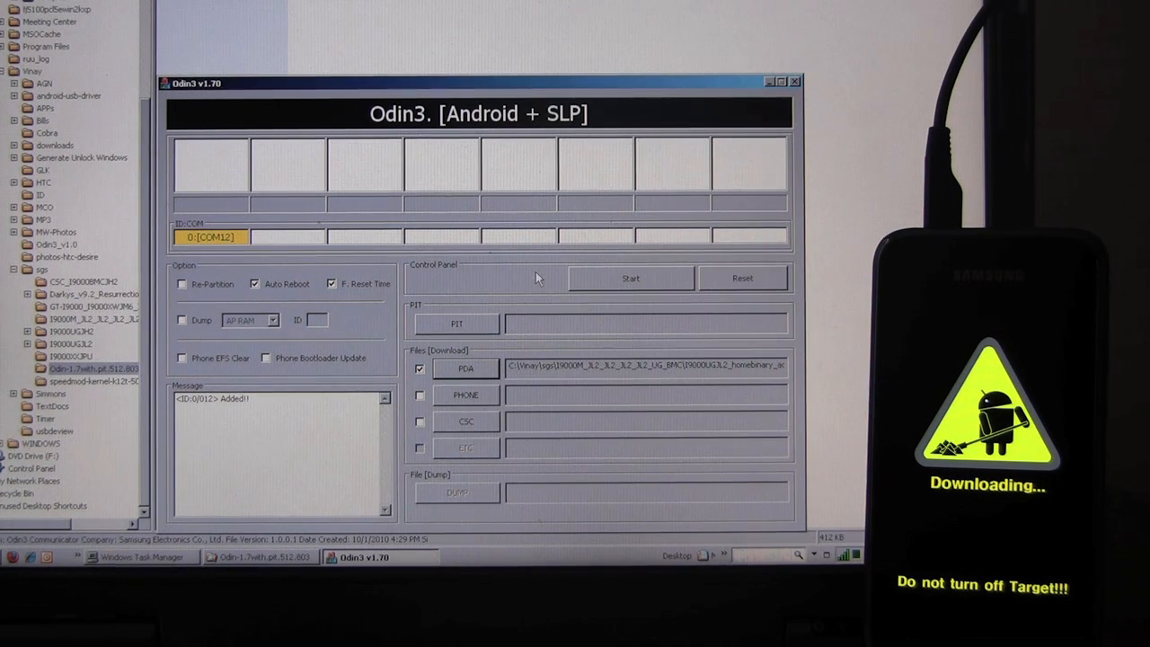
# Step: Start flashing the loaded firmware to the phone detected on COM12
pyautogui.click(629, 276)
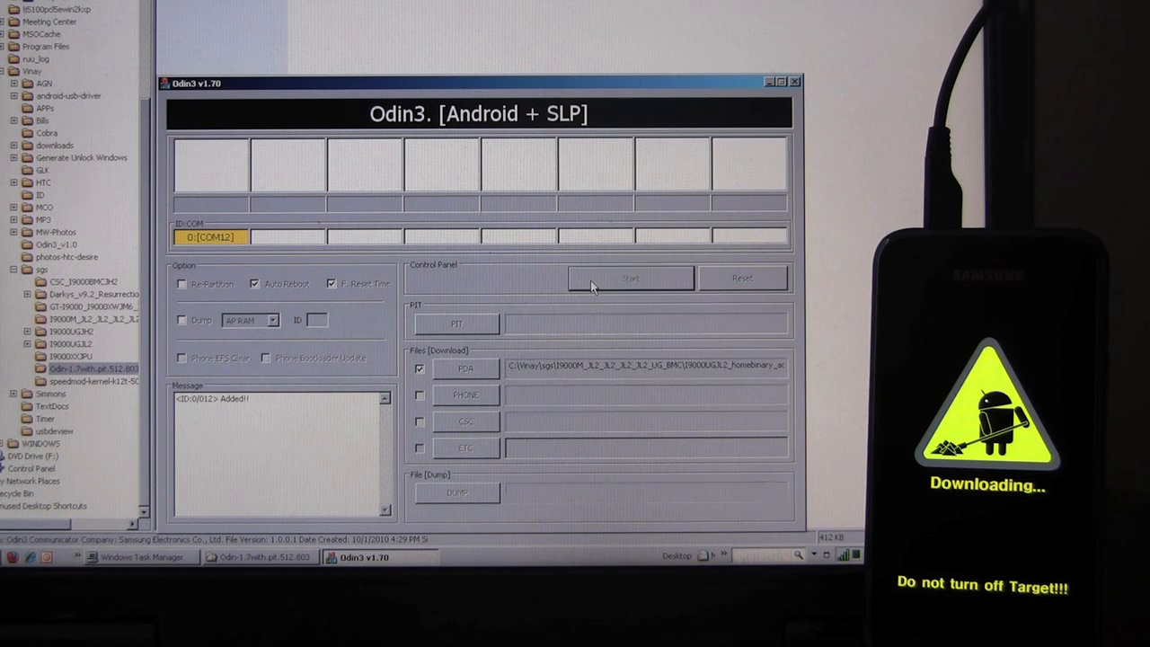
pyautogui.click(629, 276)
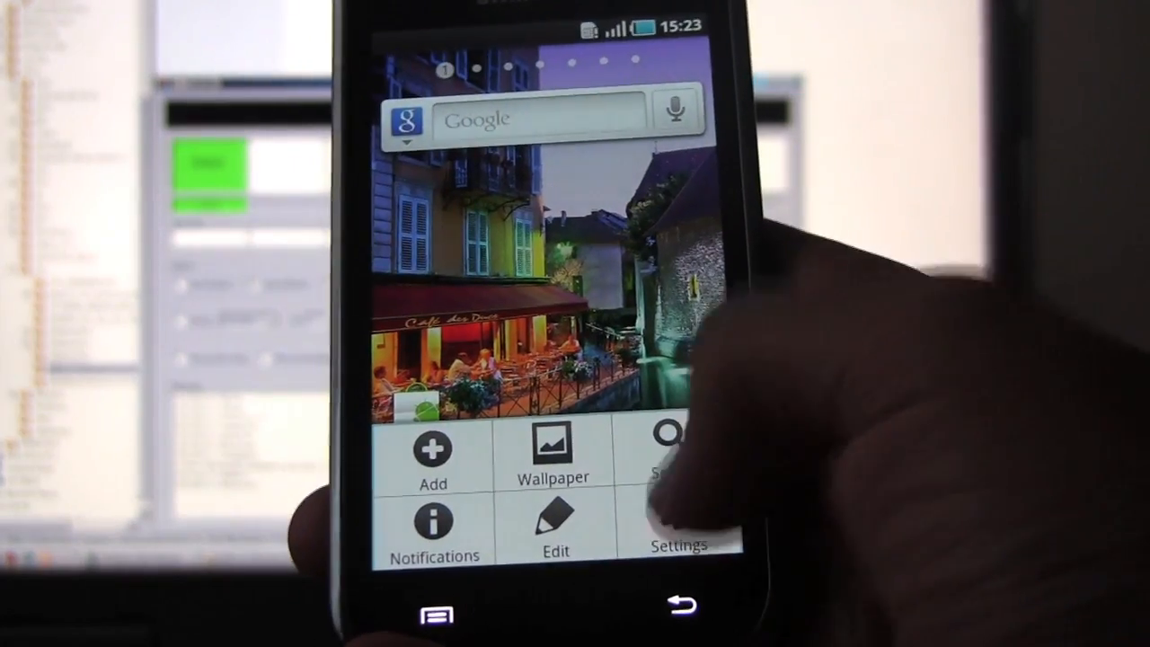
# Step: Check About phone for model GT-I9000M, firmware 2.2 and baseband I9000UGJL2
pyautogui.click(679, 531)
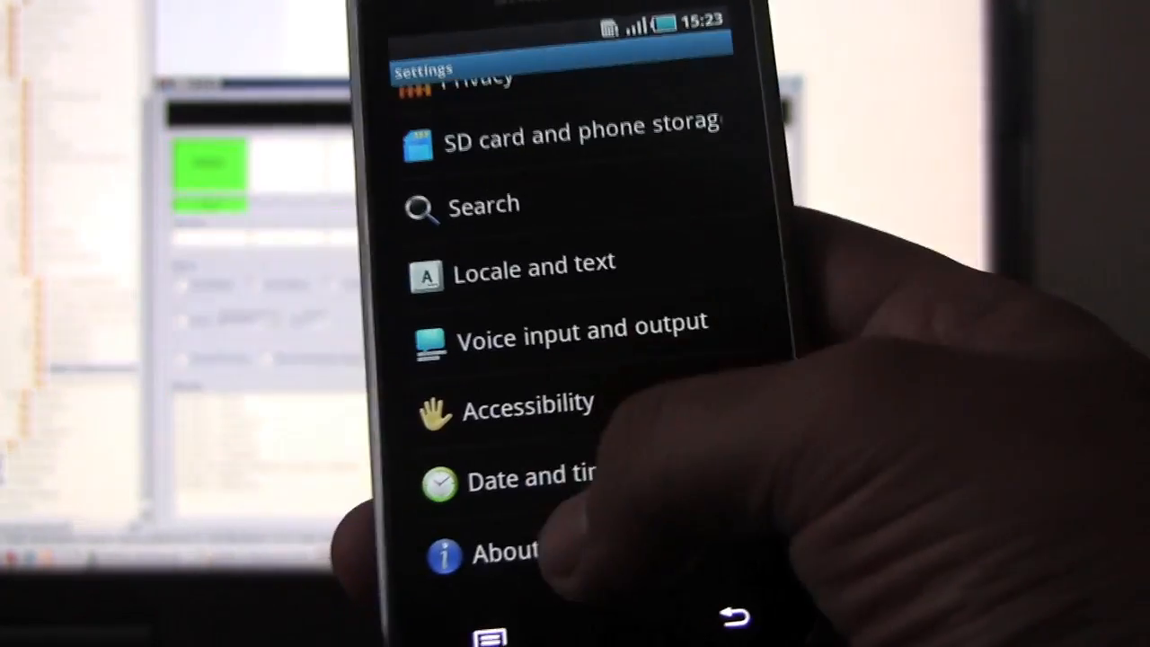
pyautogui.click(500, 550)
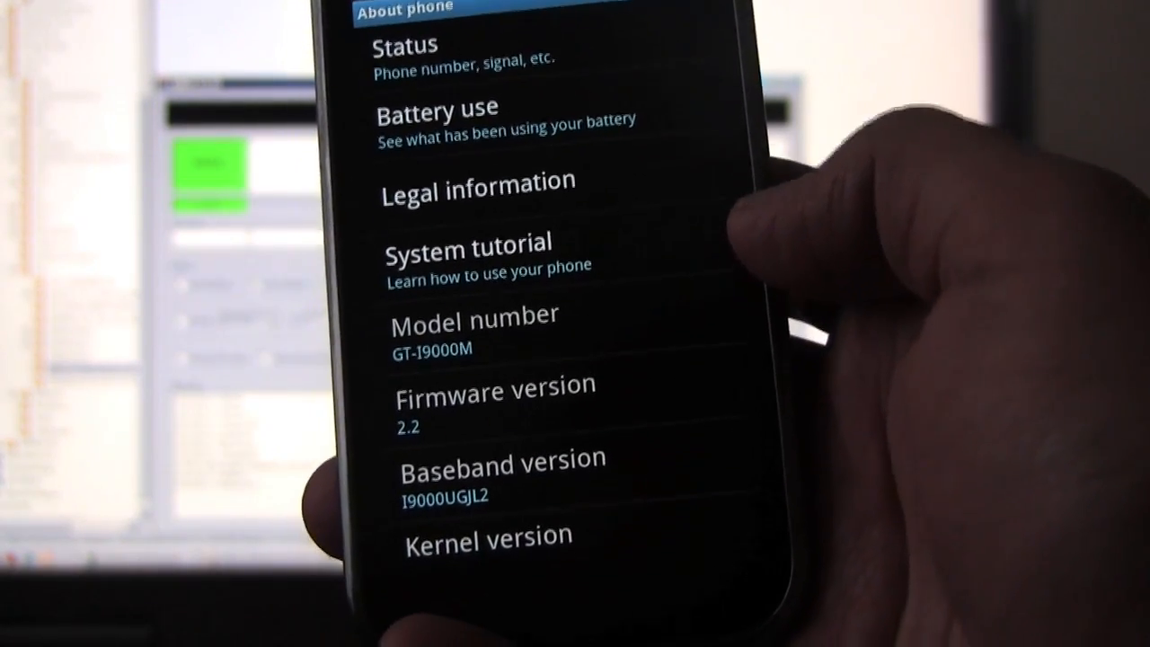
pyautogui.scroll(3)
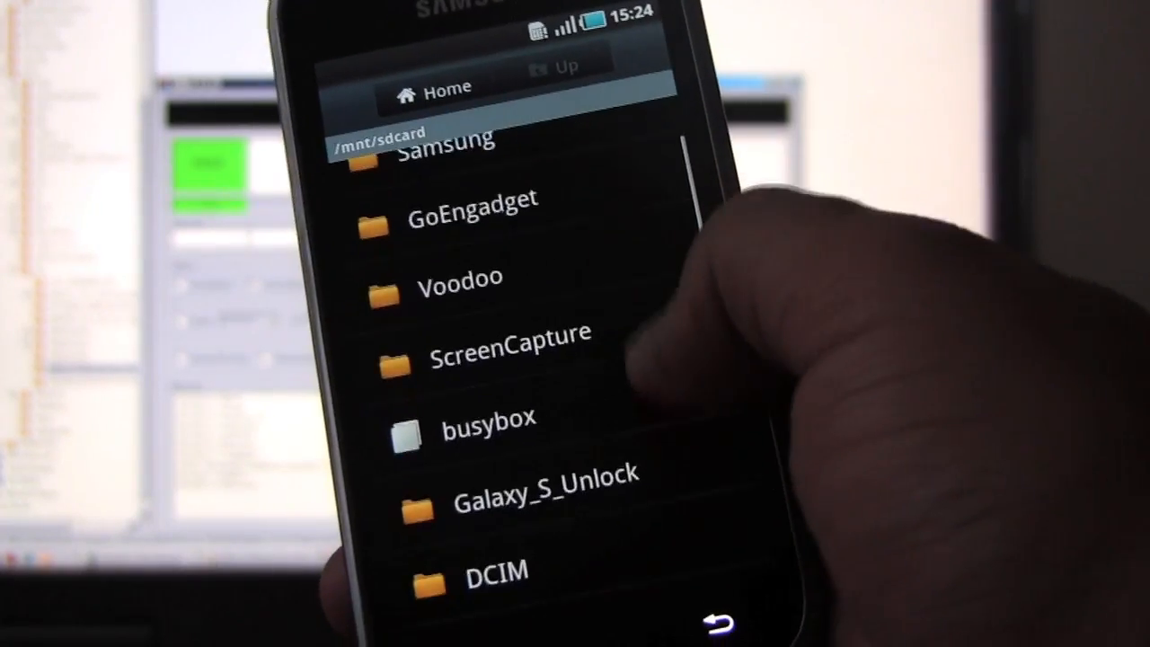
# Step: Review the SD card folders in My Files, then return to the phone's Settings
pyautogui.scroll(-3)
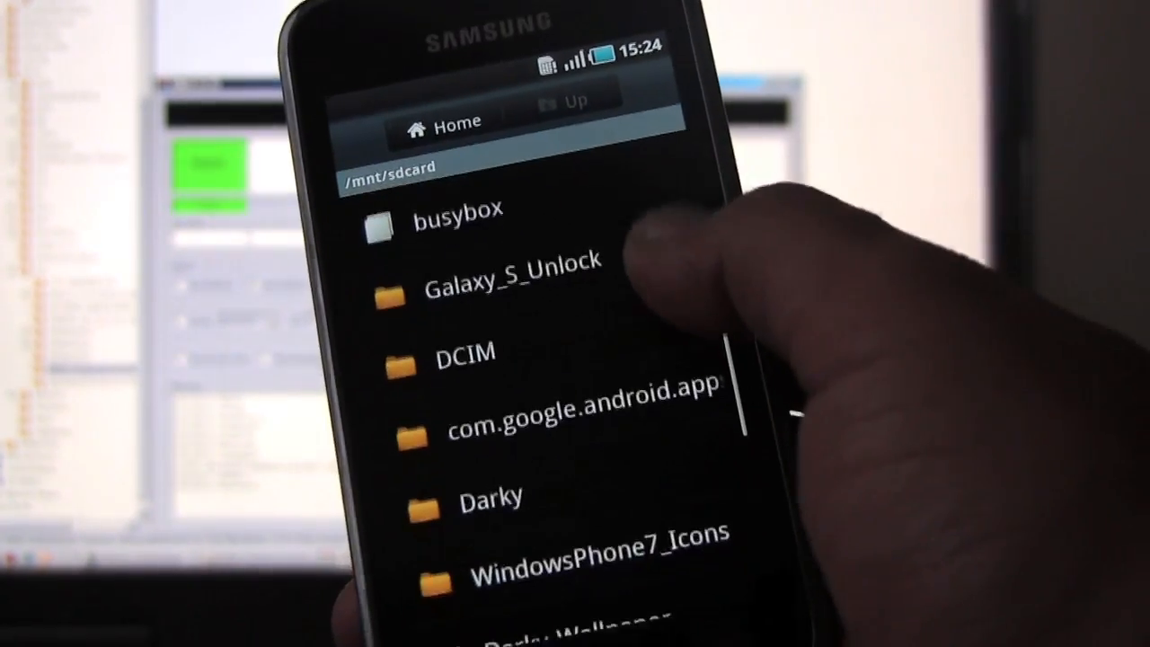
pyautogui.scroll(-3)
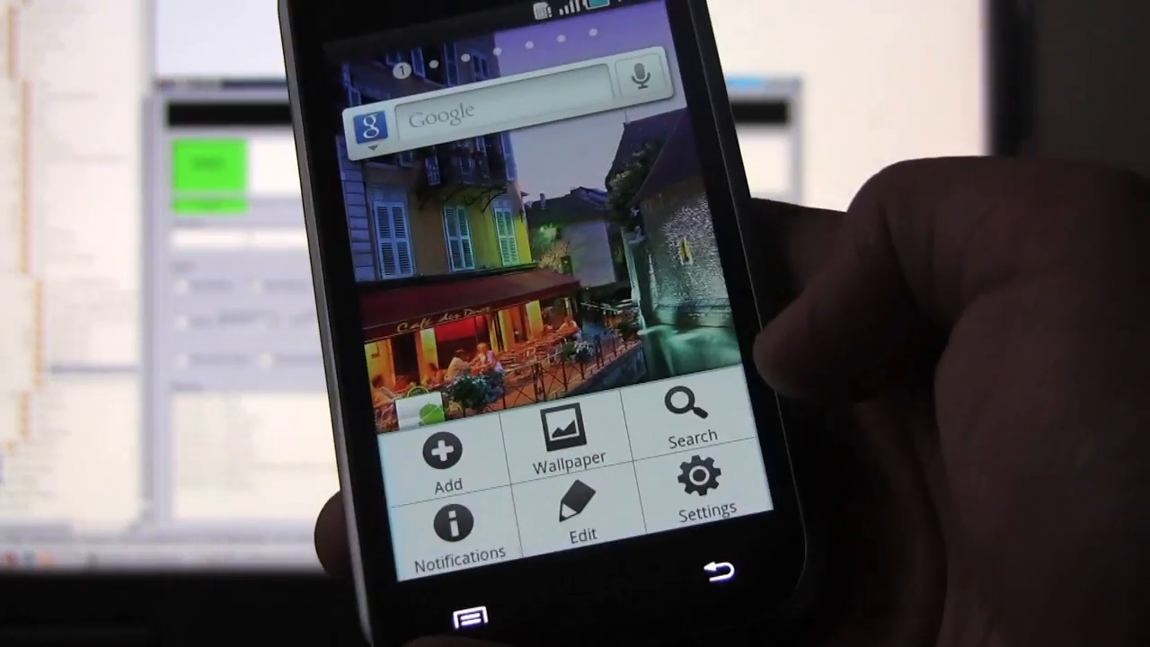
pyautogui.click(705, 504)
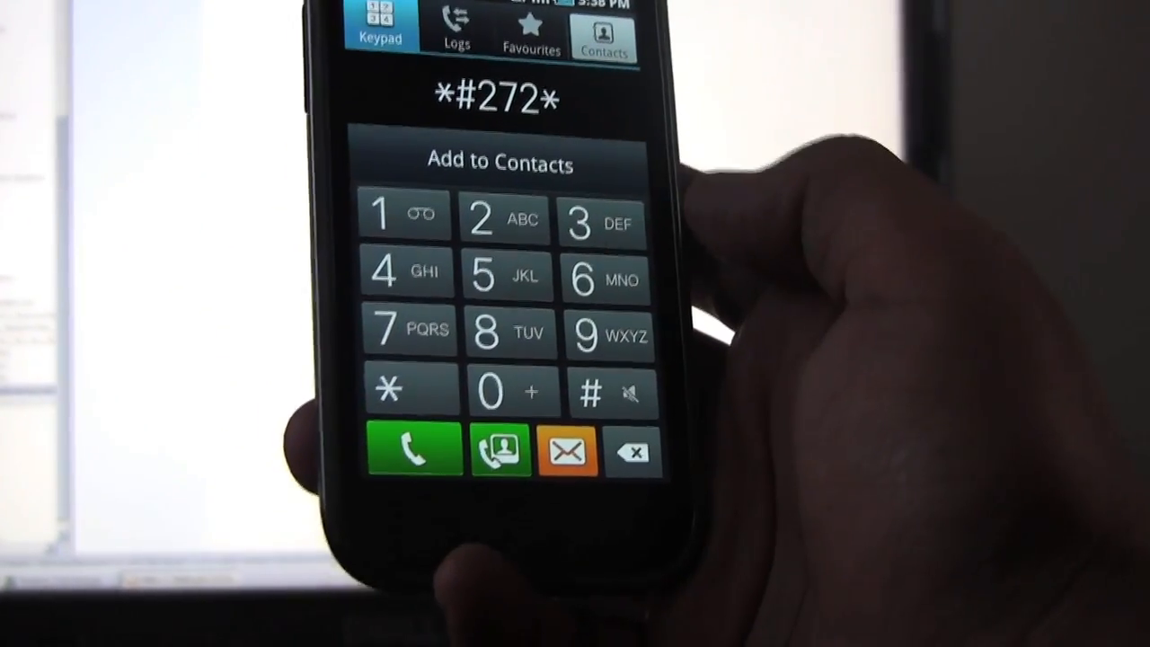
# Step: Dial the *#272* IMEI # carrier code and confirm Bell apps like Remote PVR appear
pyautogui.click(602, 220)
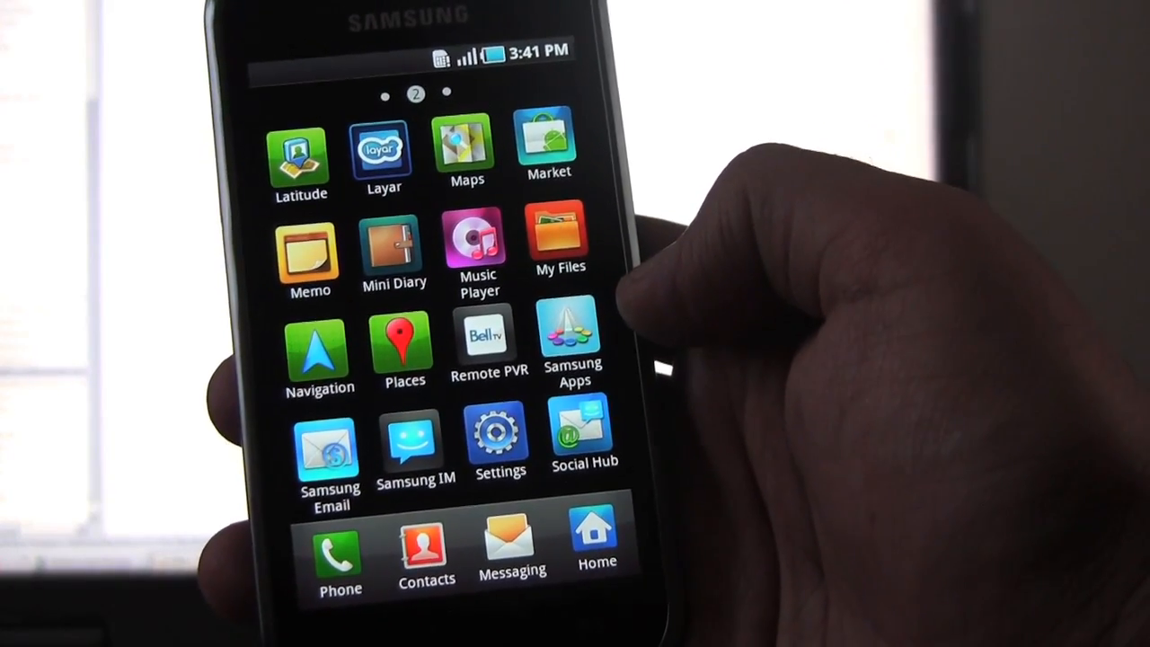
pyautogui.hscroll(-3)
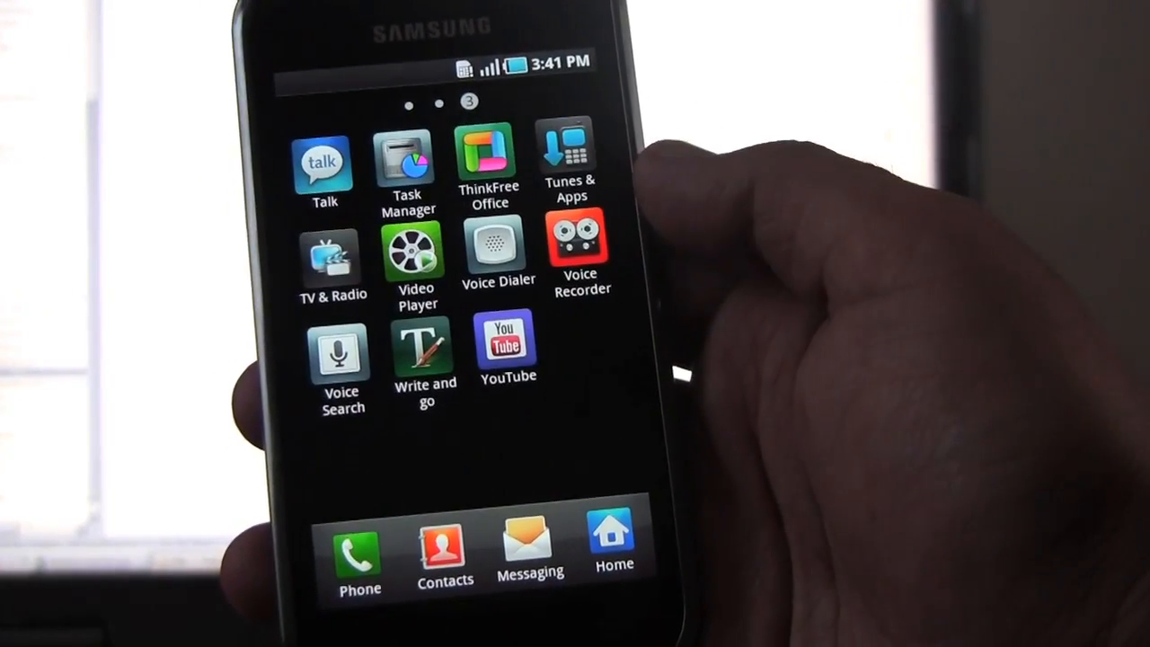